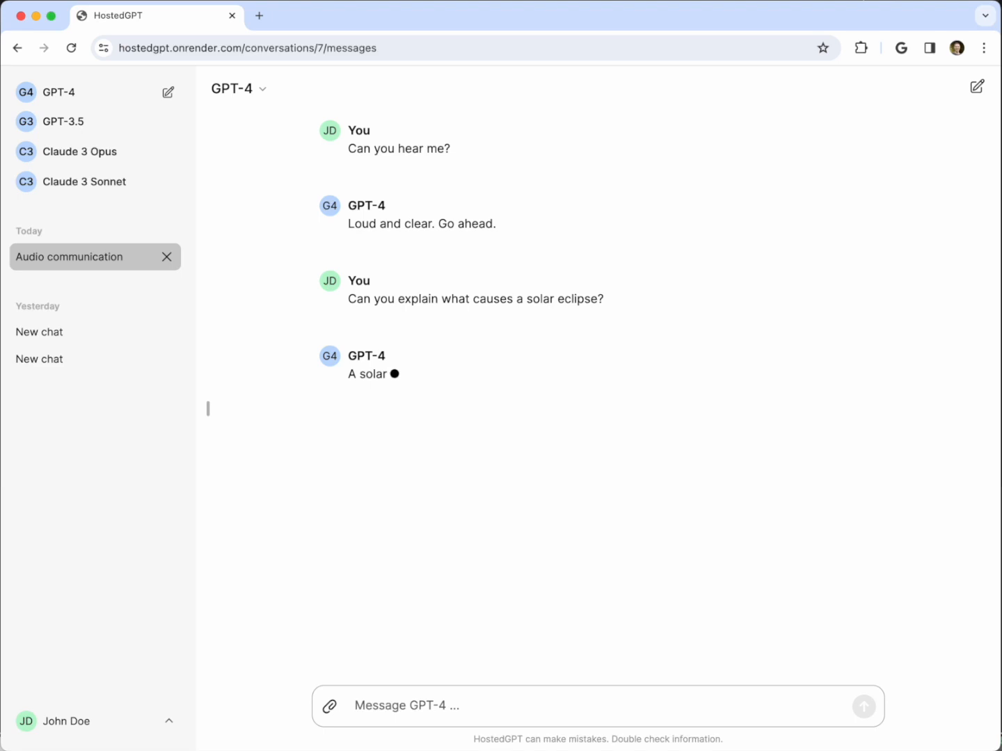
Delete a 'New chat' from yesterday and bring up regenerate model choices for the solar eclipse answer.
{"action": "left_click", "coordinate": [376, 414]}
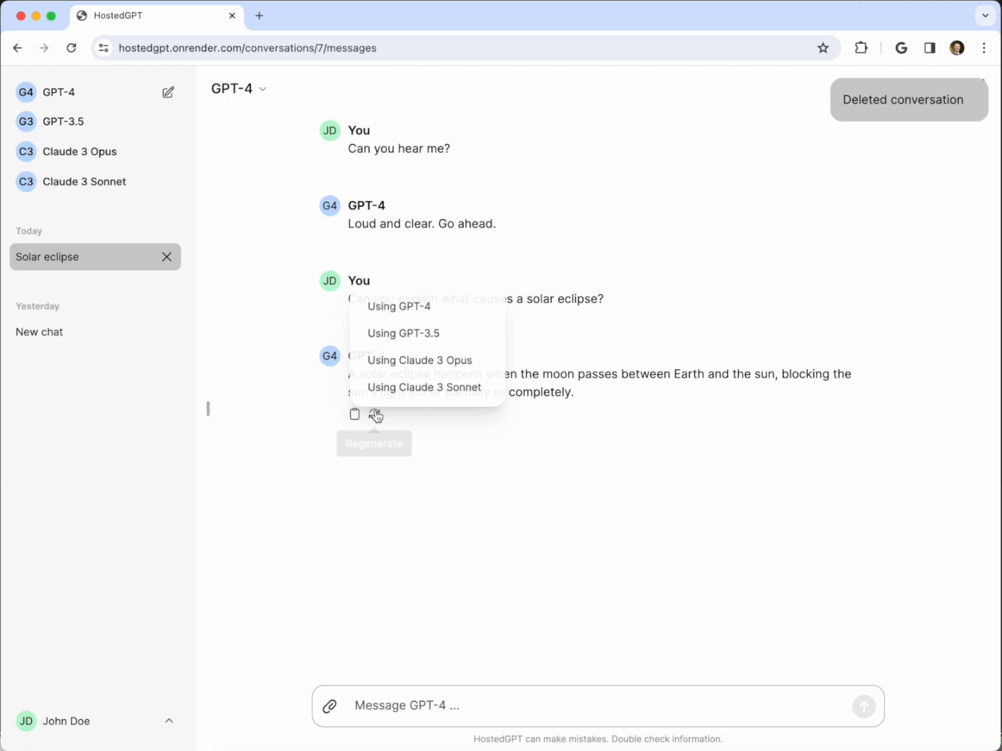
{"action": "left_click", "coordinate": [418, 359]}
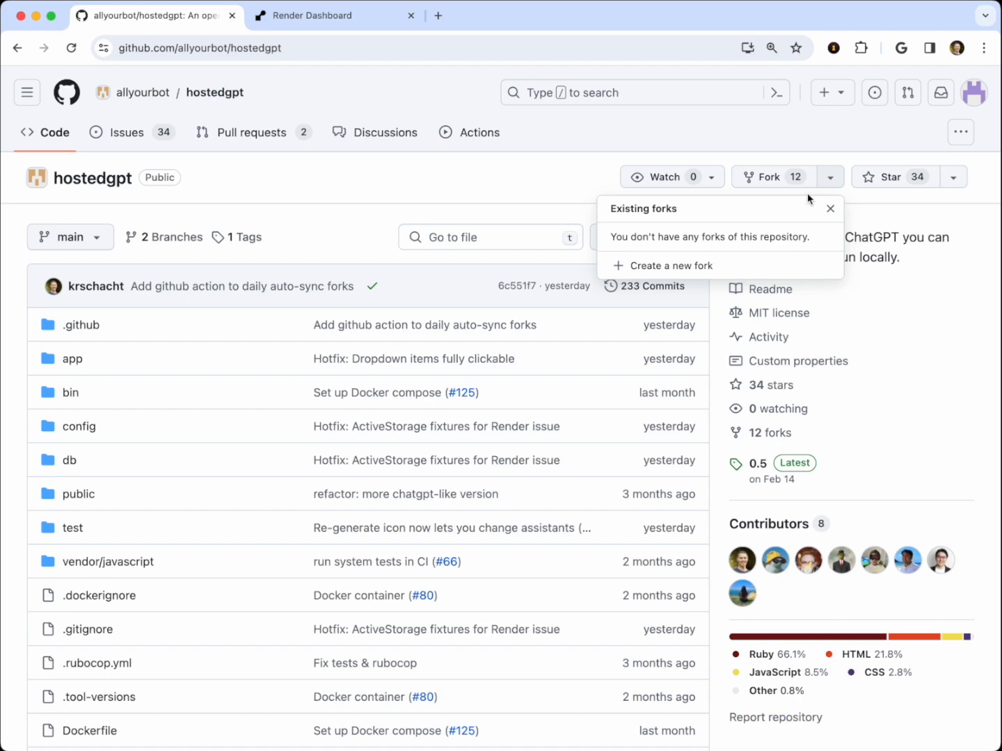
Begin creating a new fork of the hostedgpt repository from the Fork dropdown.
{"action": "left_click", "coordinate": [669, 265]}
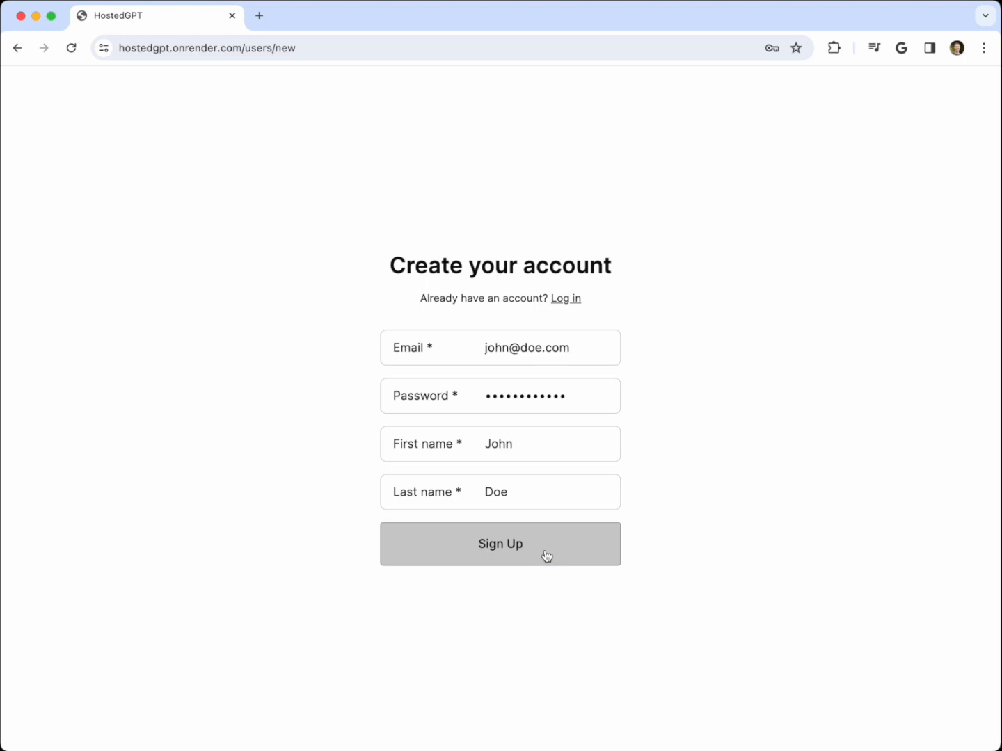
Submit the sign-up form, then save the OpenAI and Anthropic API keys in Settings.
{"action": "left_click", "coordinate": [499, 544]}
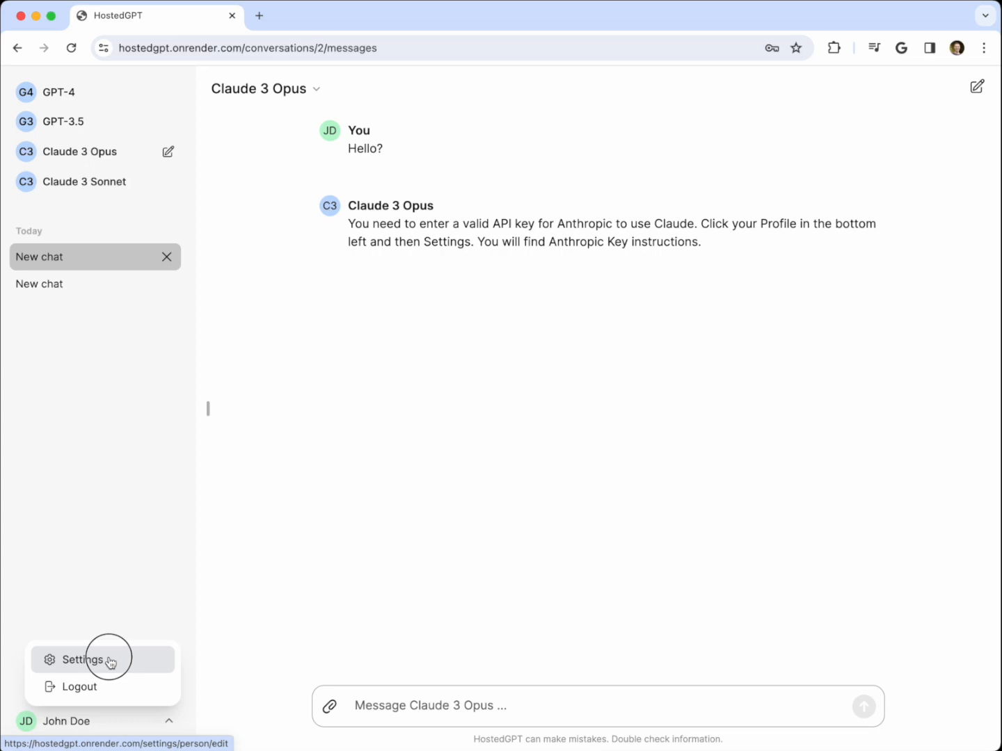
{"action": "left_click", "coordinate": [86, 660]}
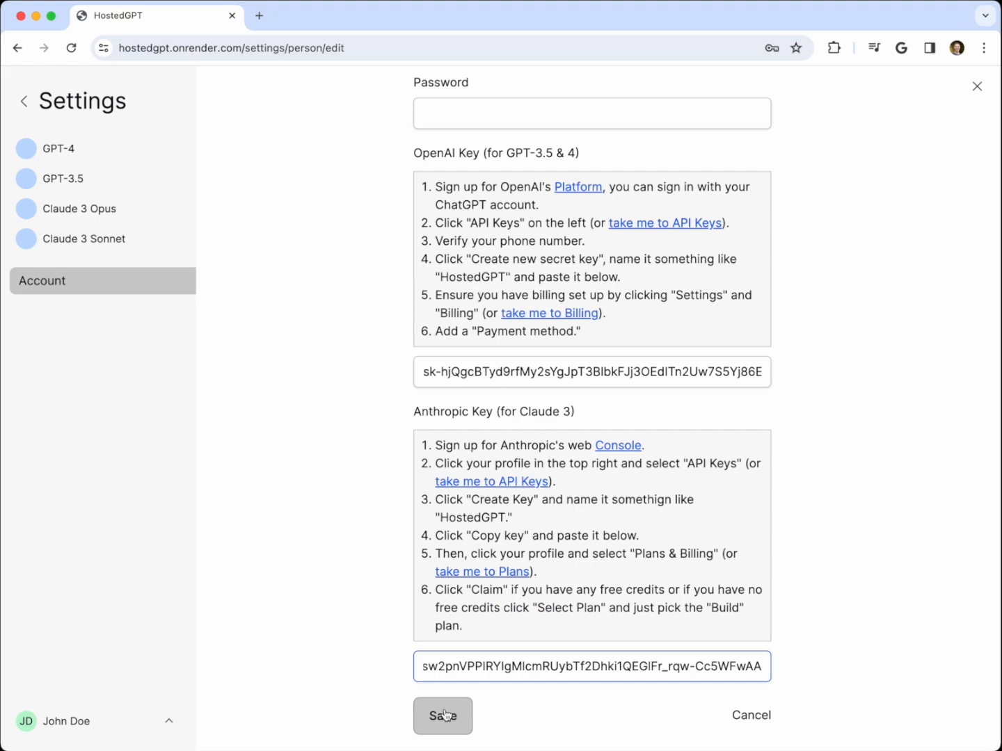
{"action": "left_click", "coordinate": [442, 715]}
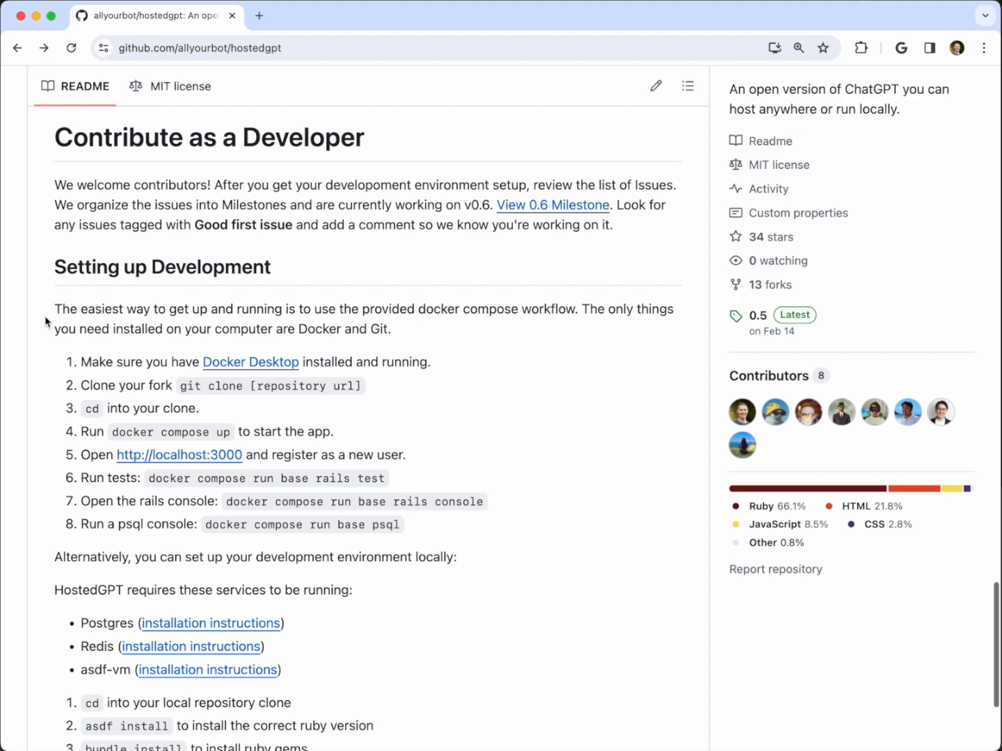
Review the 0.8 milestone's open issues, then bring up the repository's Discussions list.
{"action": "left_click", "coordinate": [552, 205]}
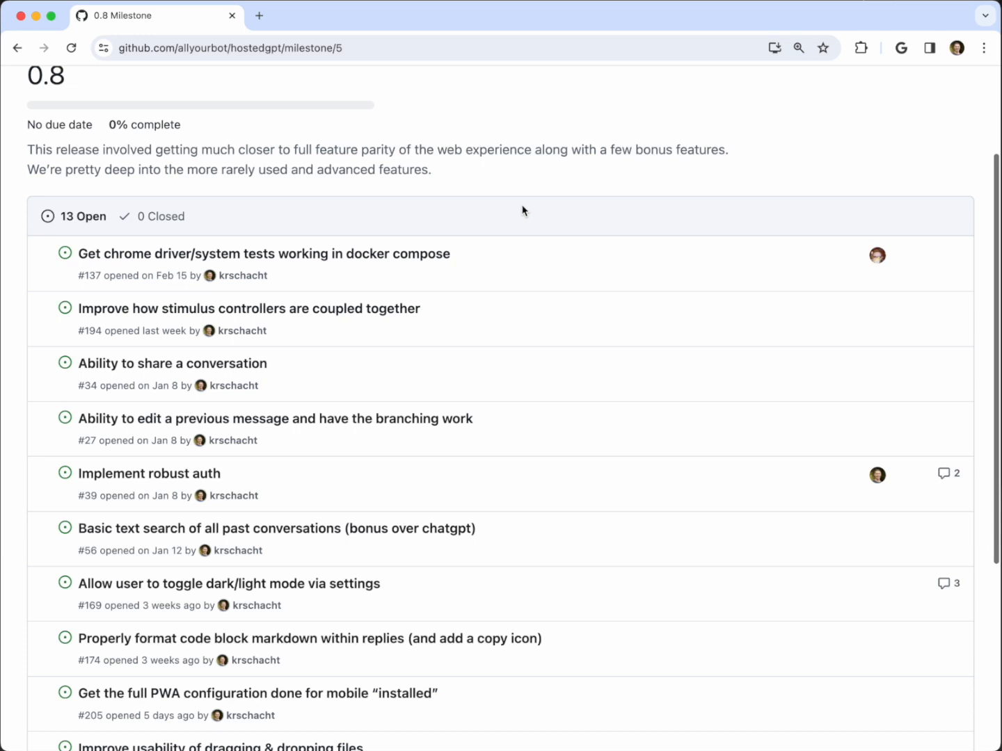
{"action": "left_click", "coordinate": [376, 132]}
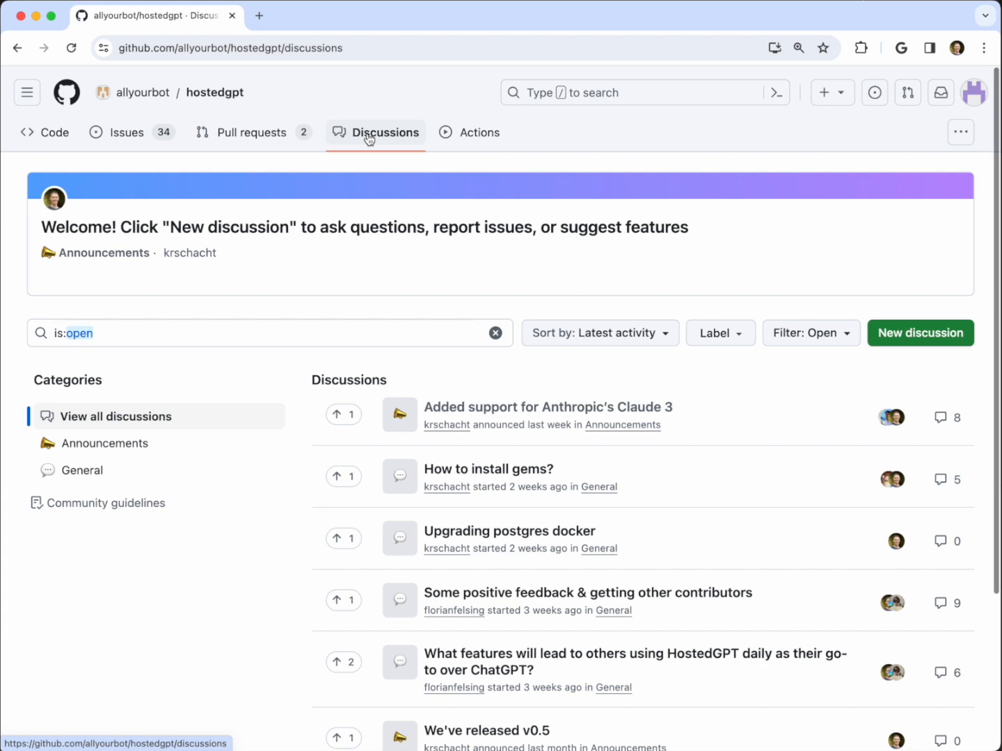